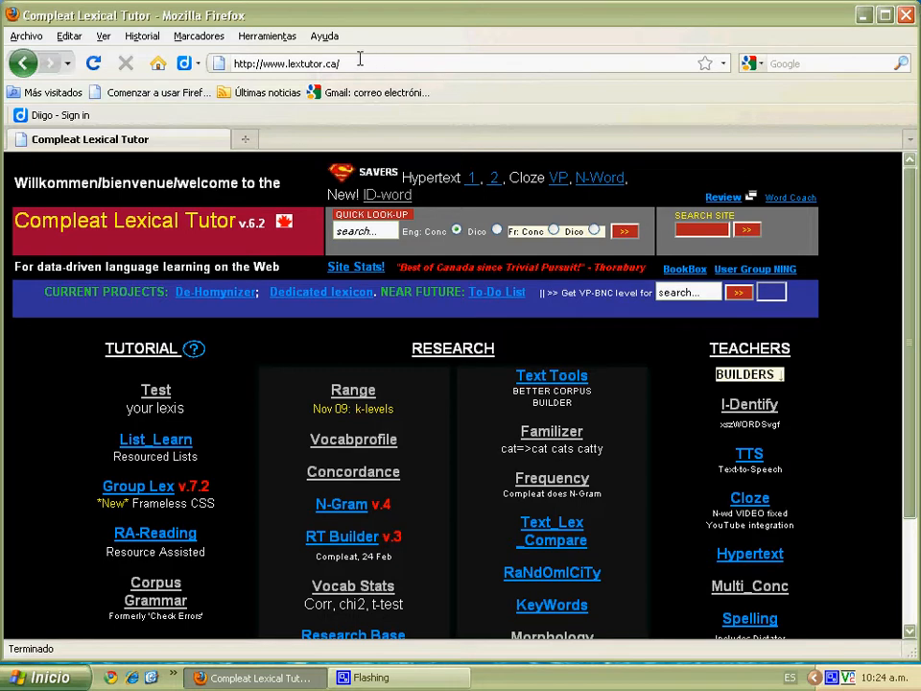
Open the Concordance tools page from the Research column of the Lextutor home page.
left_click(288, 63)
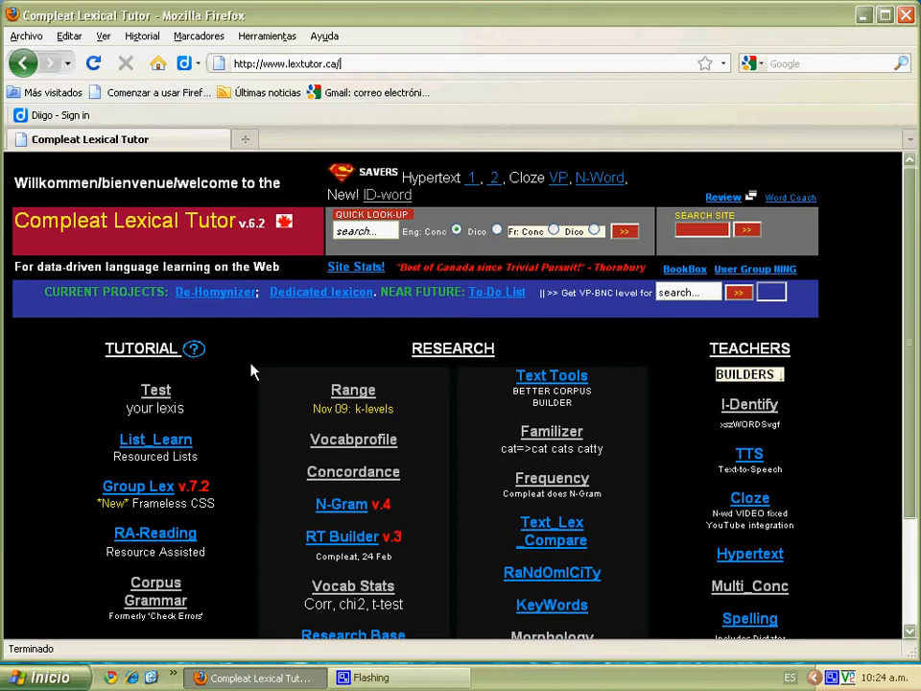
scroll("down", 3)
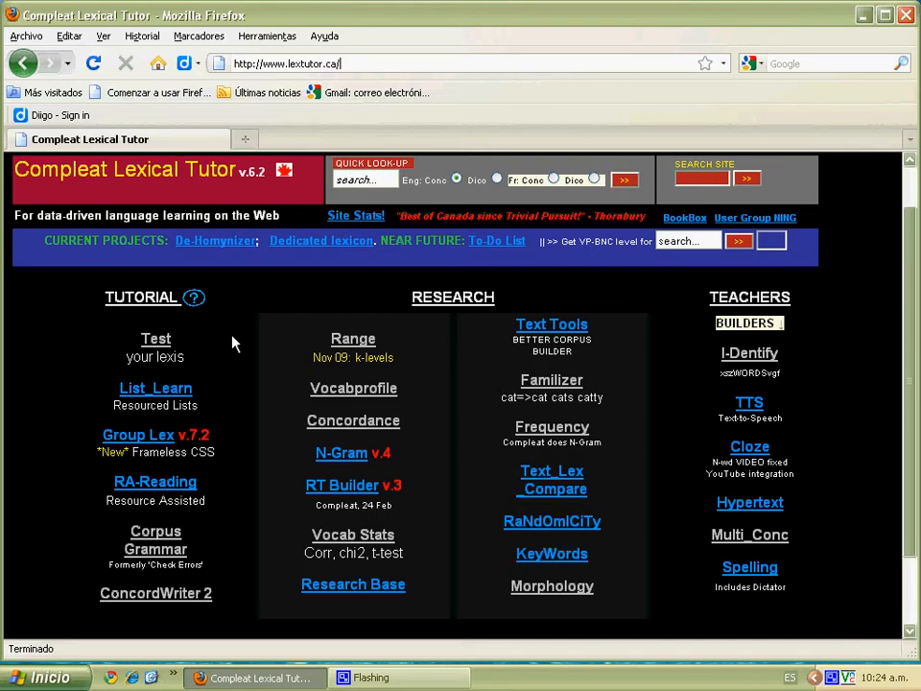
mouse_move(250, 342)
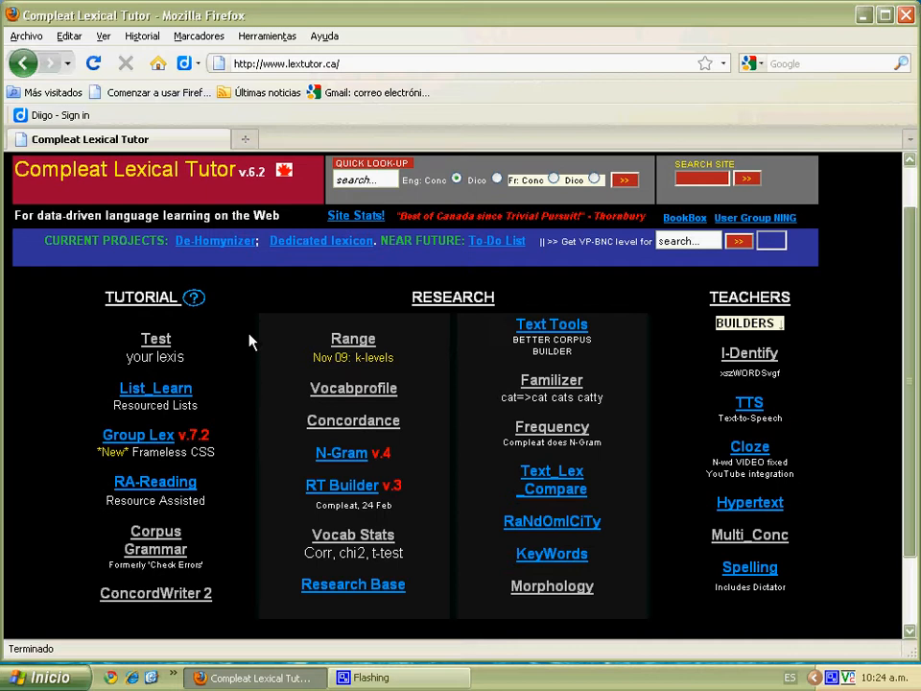
mouse_move(259, 345)
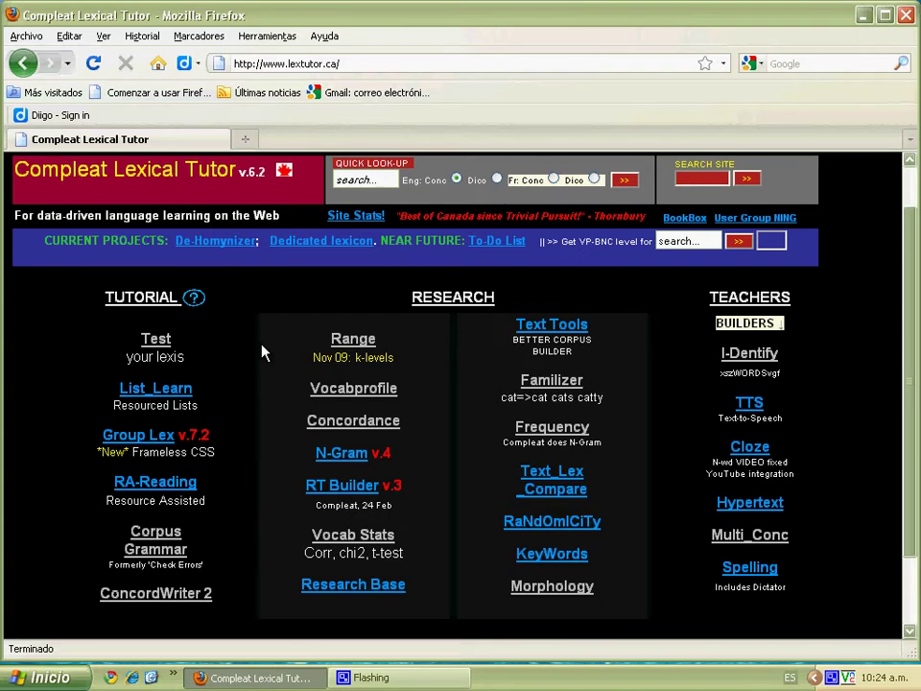
mouse_move(319, 449)
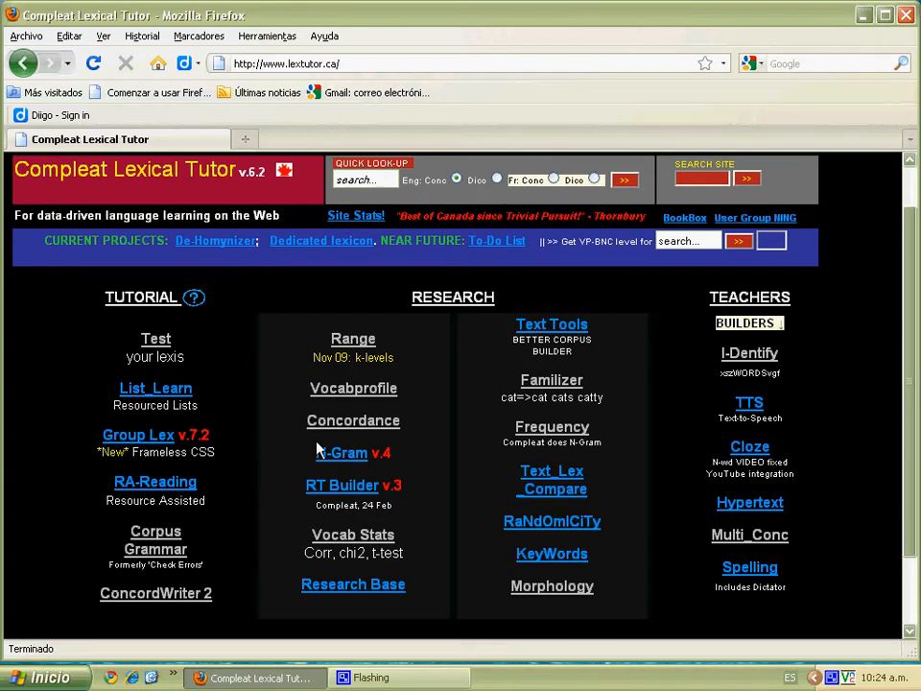
mouse_move(353, 420)
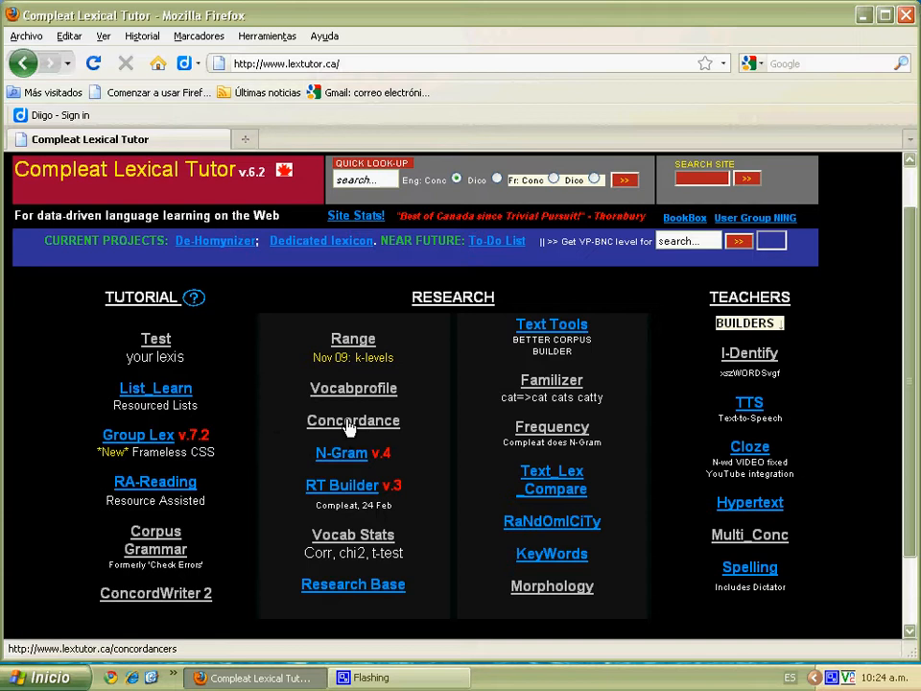
left_click(354, 420)
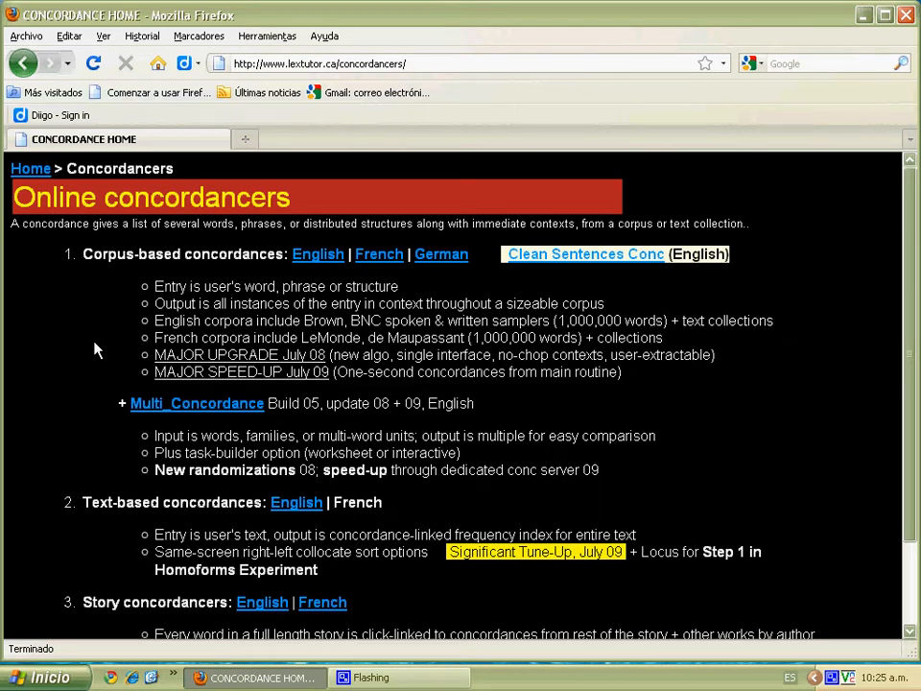
mouse_move(326, 257)
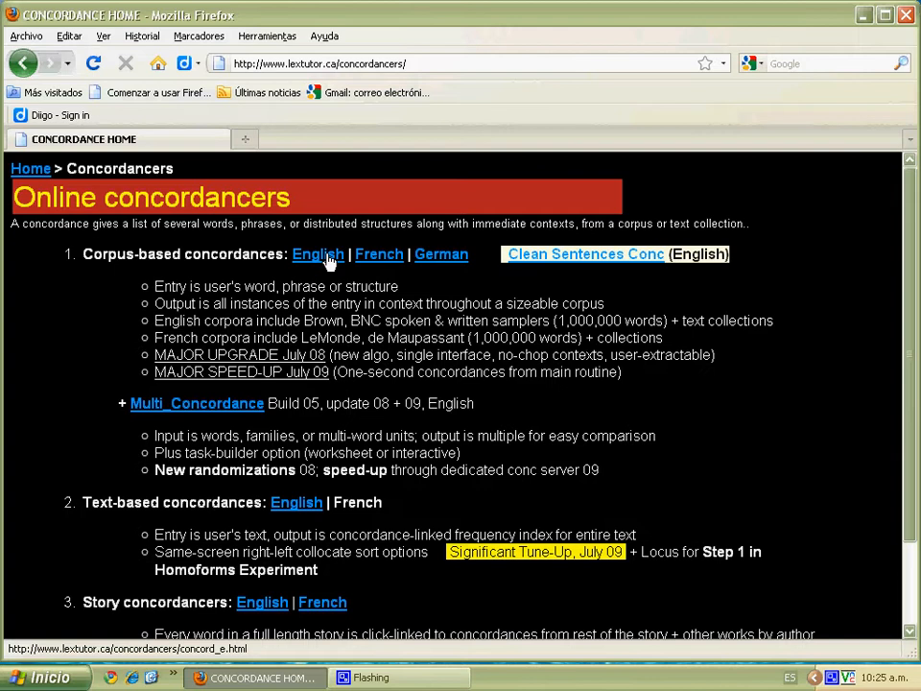
In the English corpus concordancer, enter keyword 'responsible' and choose the BNC Written (1 million) corpus.
left_click(315, 253)
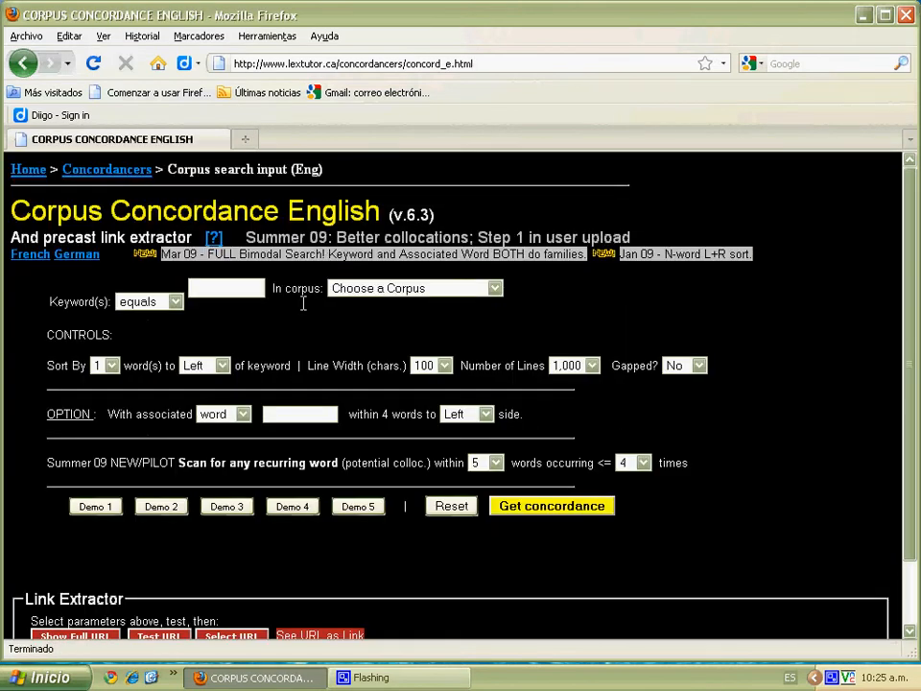
mouse_move(276, 328)
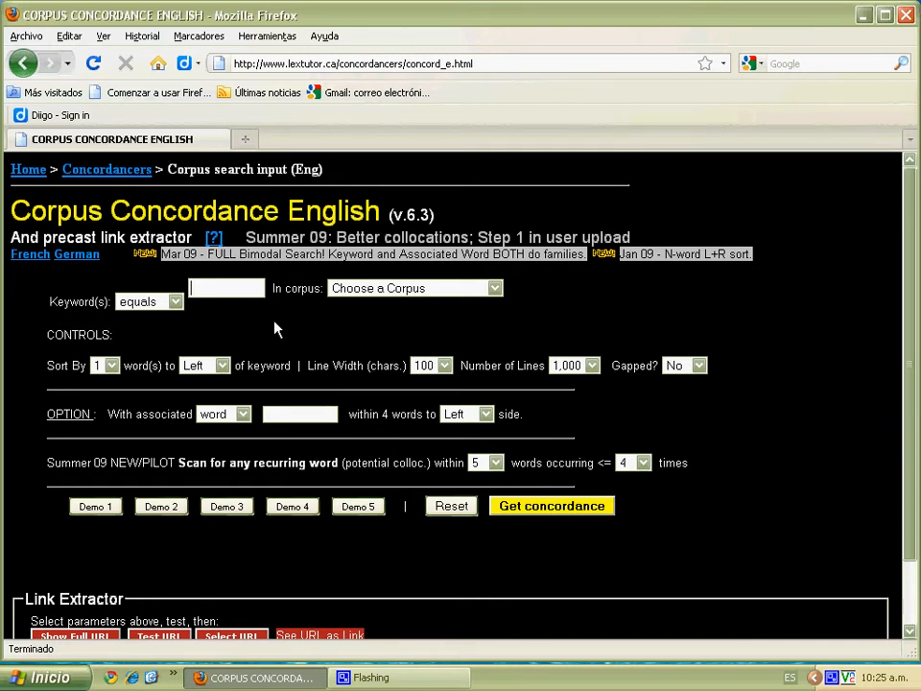
type("r")
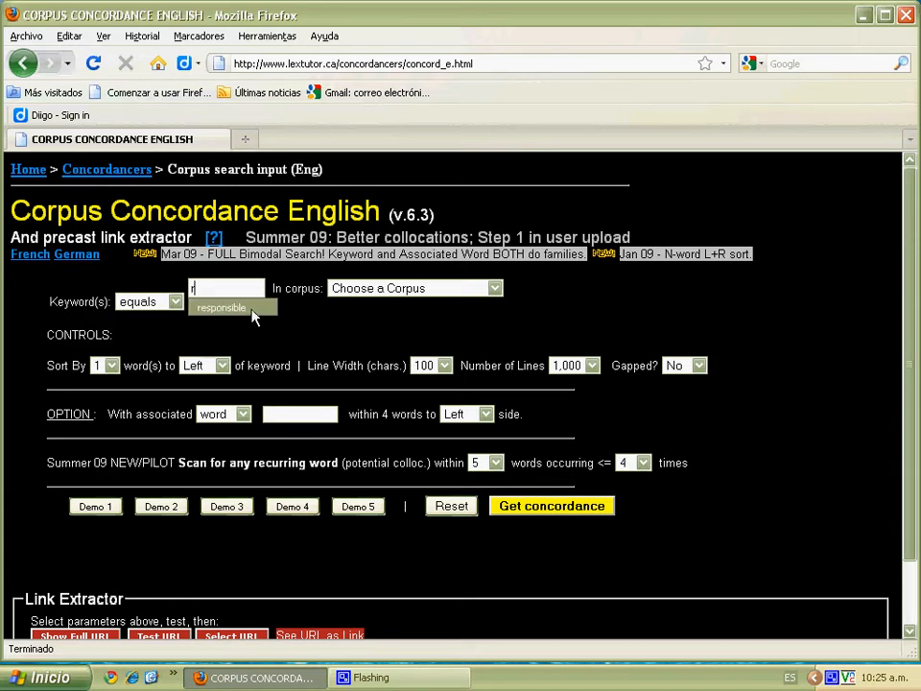
left_click(223, 307)
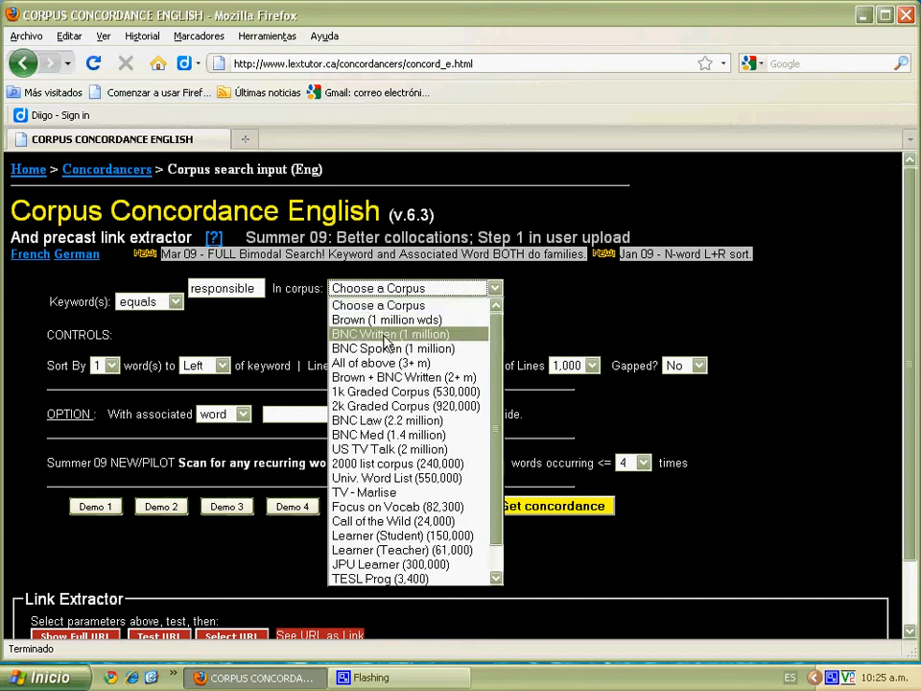
left_click(390, 334)
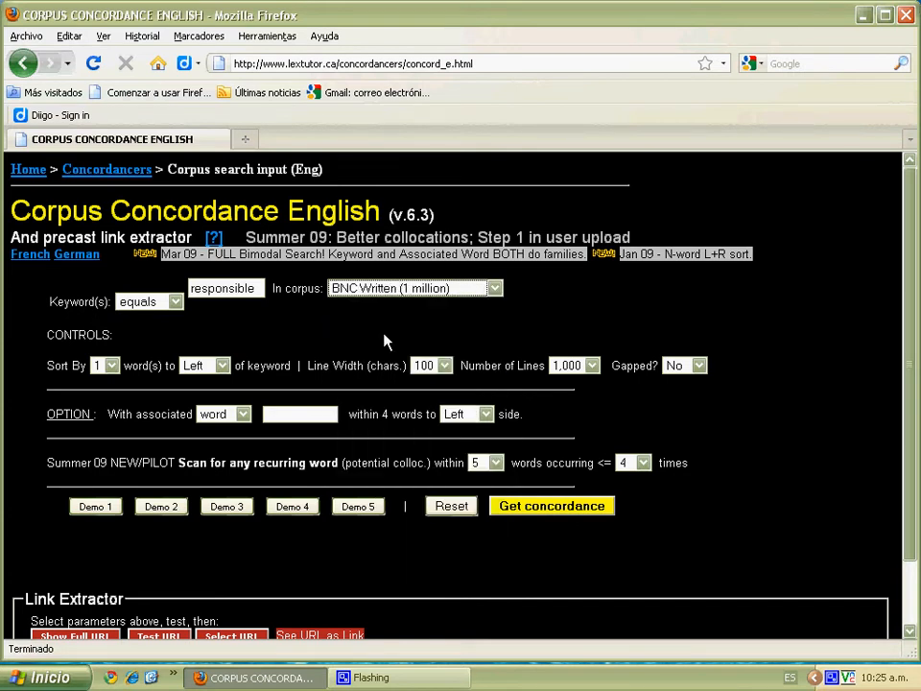
mouse_move(529, 338)
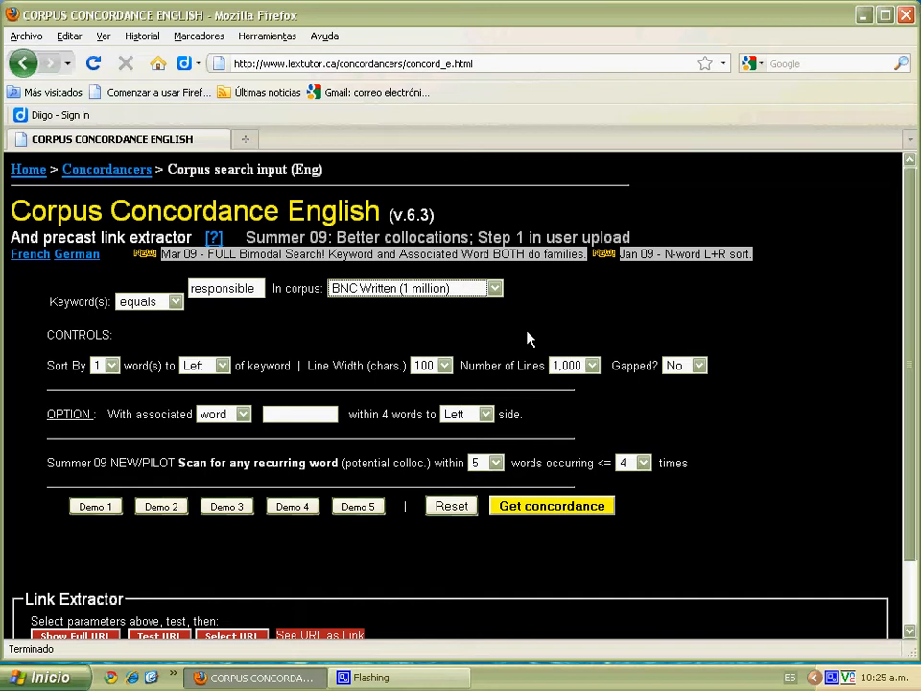
mouse_move(501, 414)
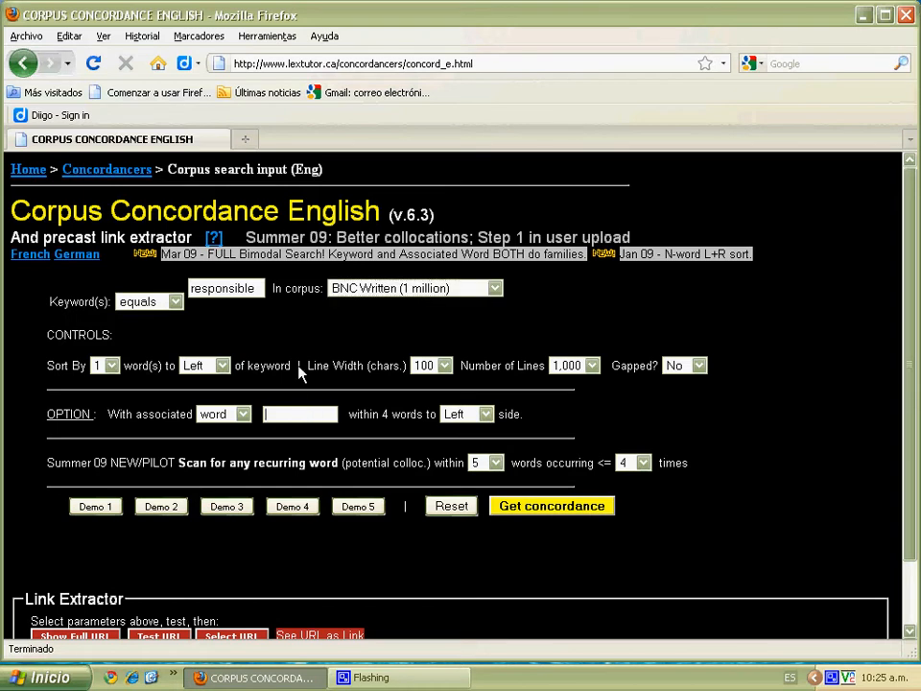
Add 'for' as the associated word within four words to the right of the keyword.
type("for")
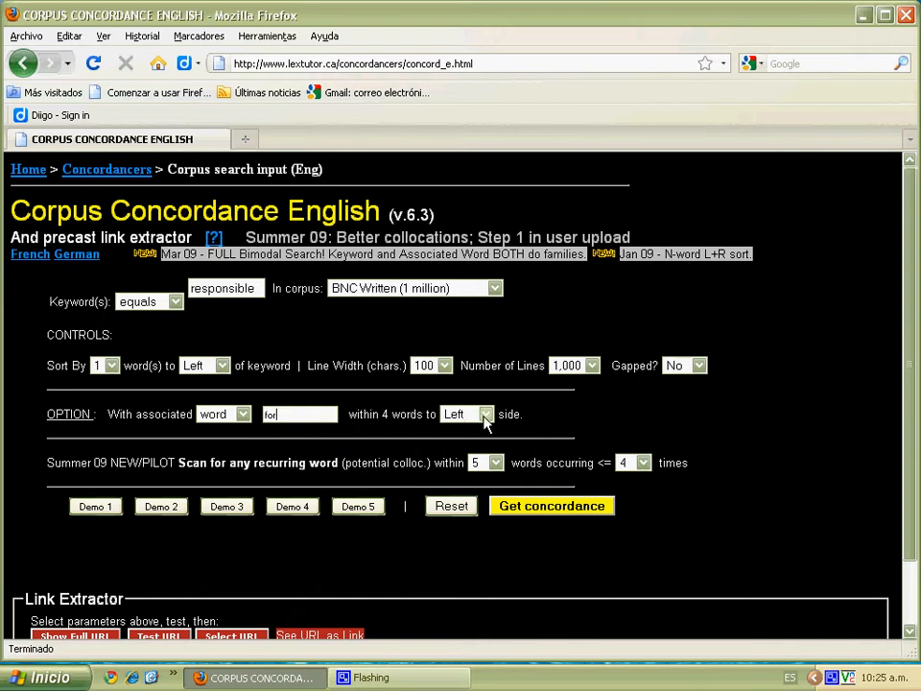
left_click(486, 415)
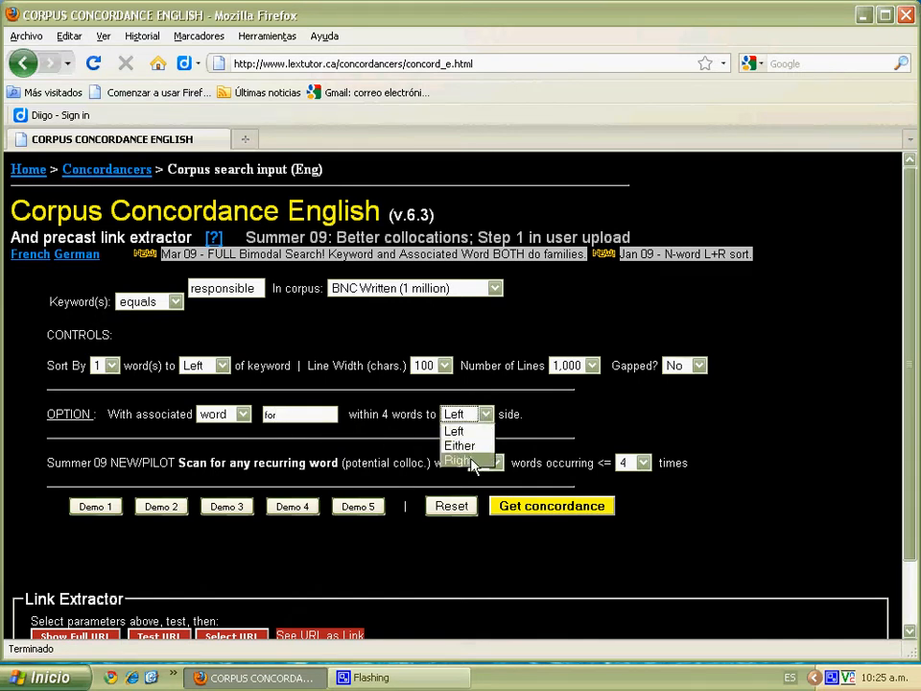
left_click(457, 460)
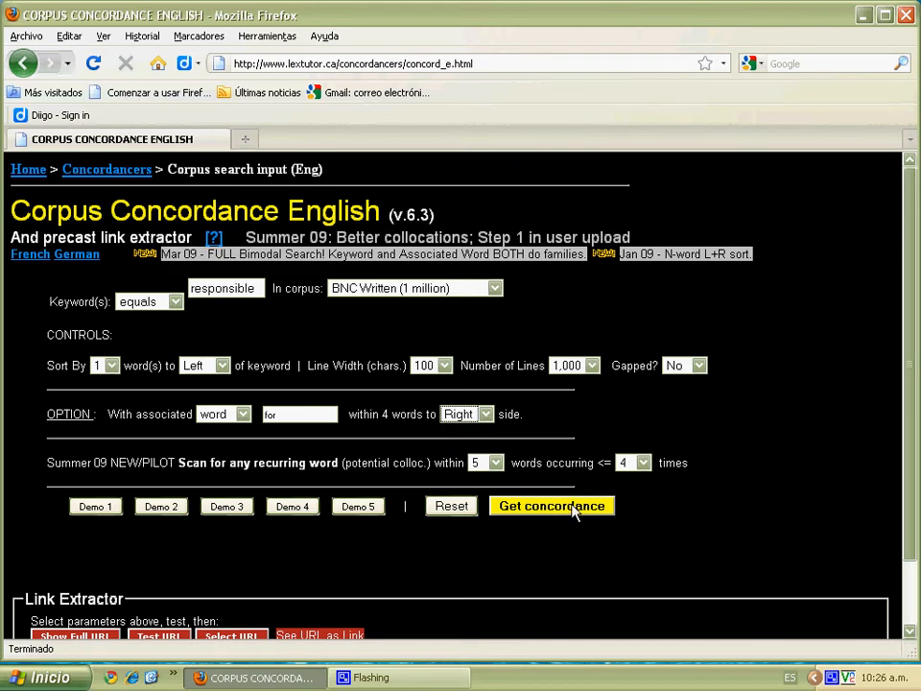
Run the concordance search for 'responsible' with 'for' in BNC Written.
left_click(550, 506)
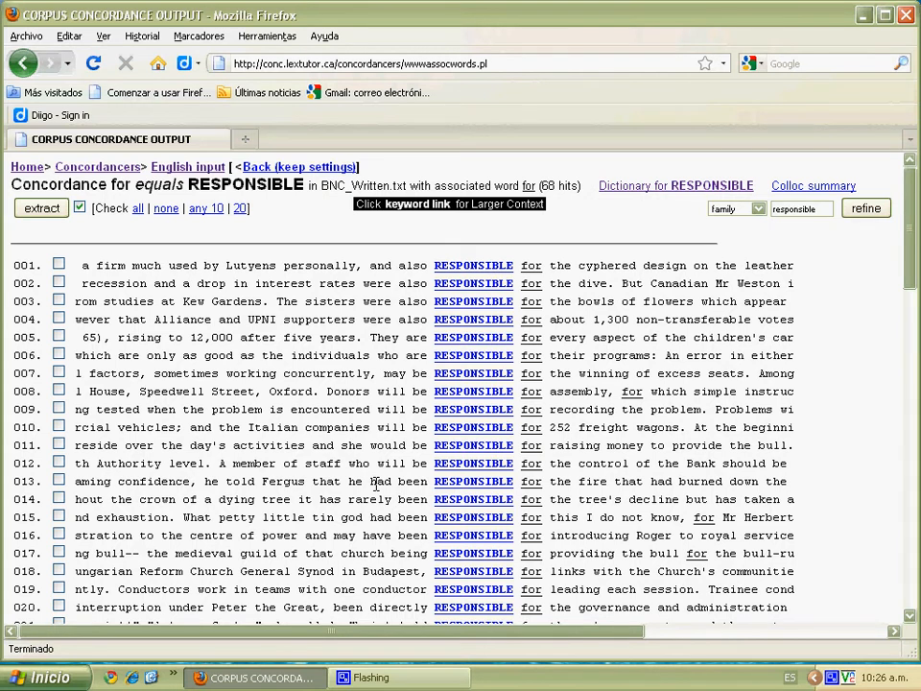
mouse_move(589, 185)
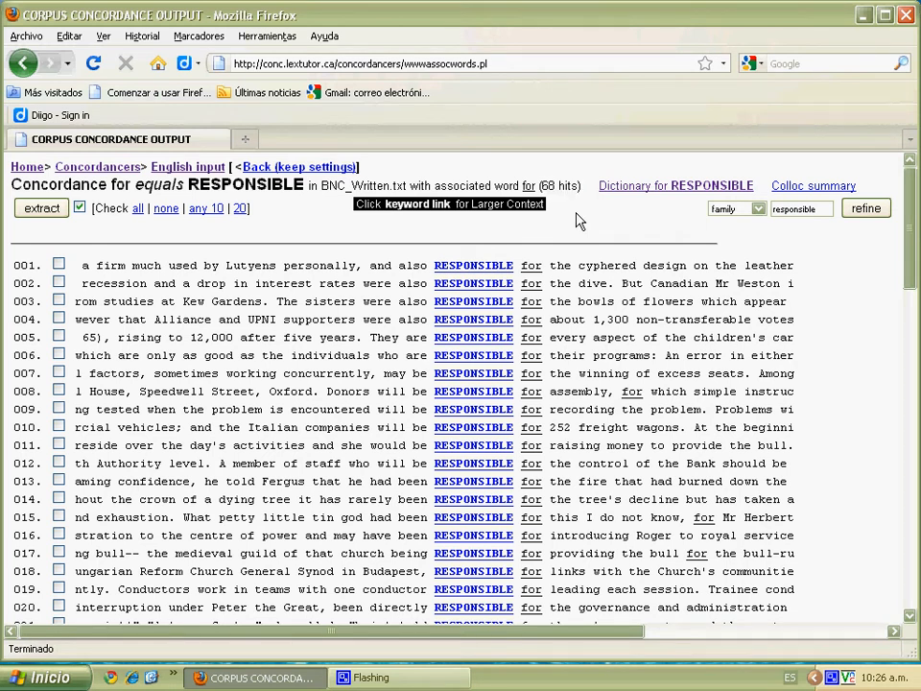
mouse_move(307, 227)
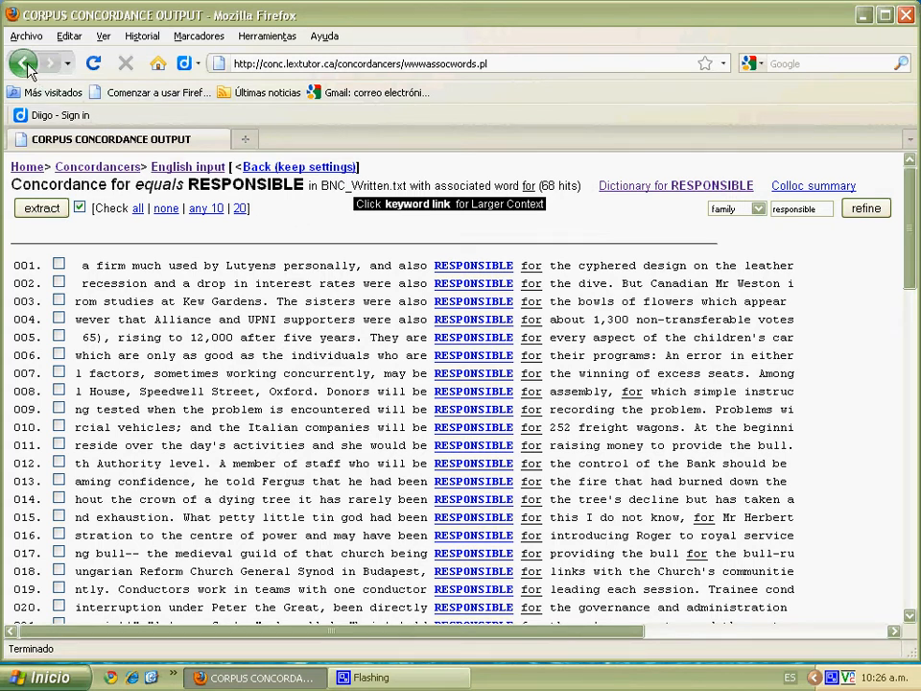
Back on the search form, enter keyword 'responsible' again and choose the BNC Written corpus.
left_click(188, 165)
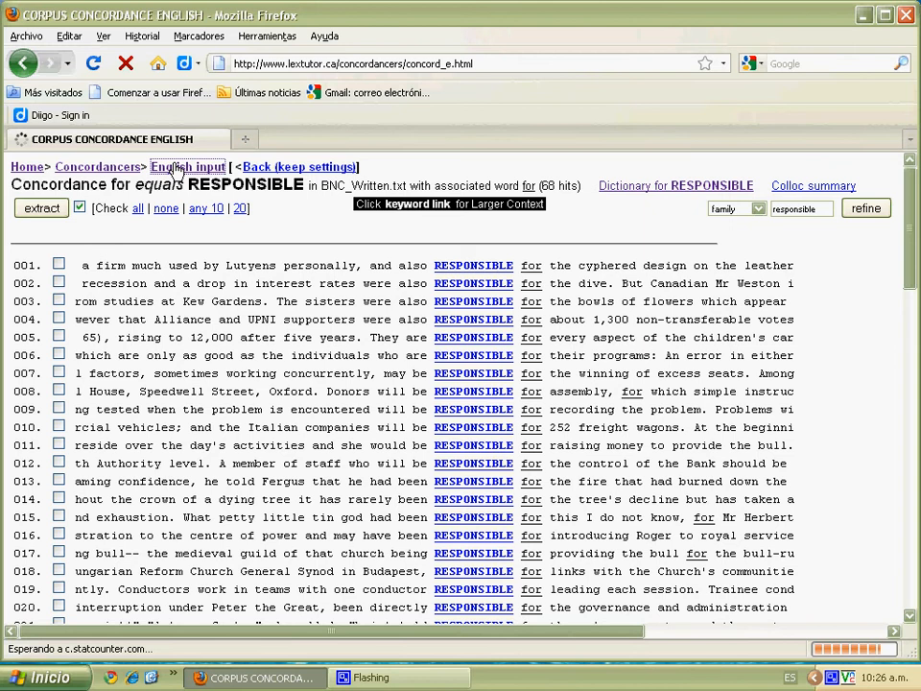
left_click(188, 167)
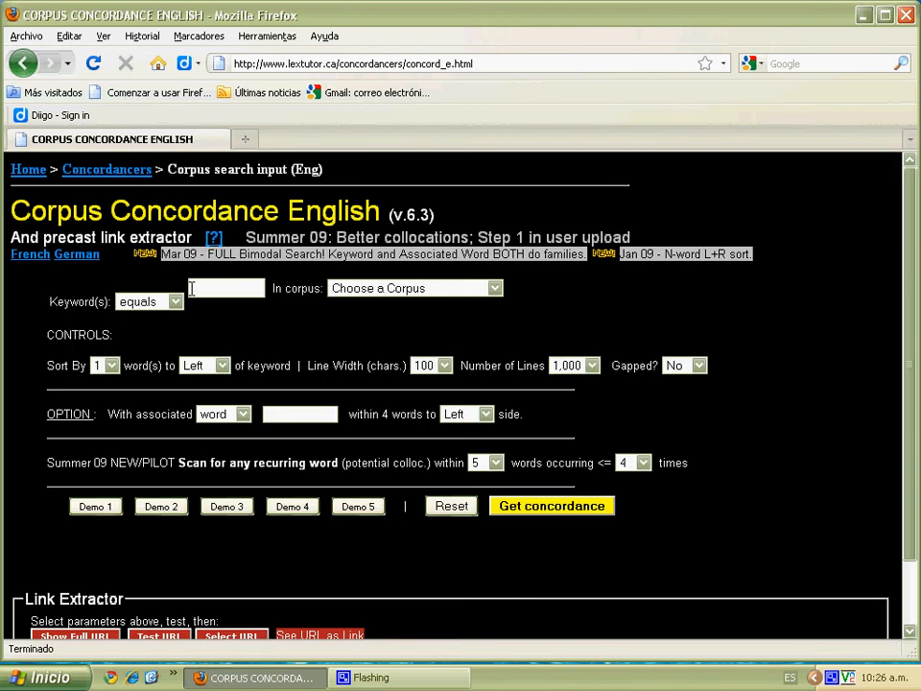
type("responsible")
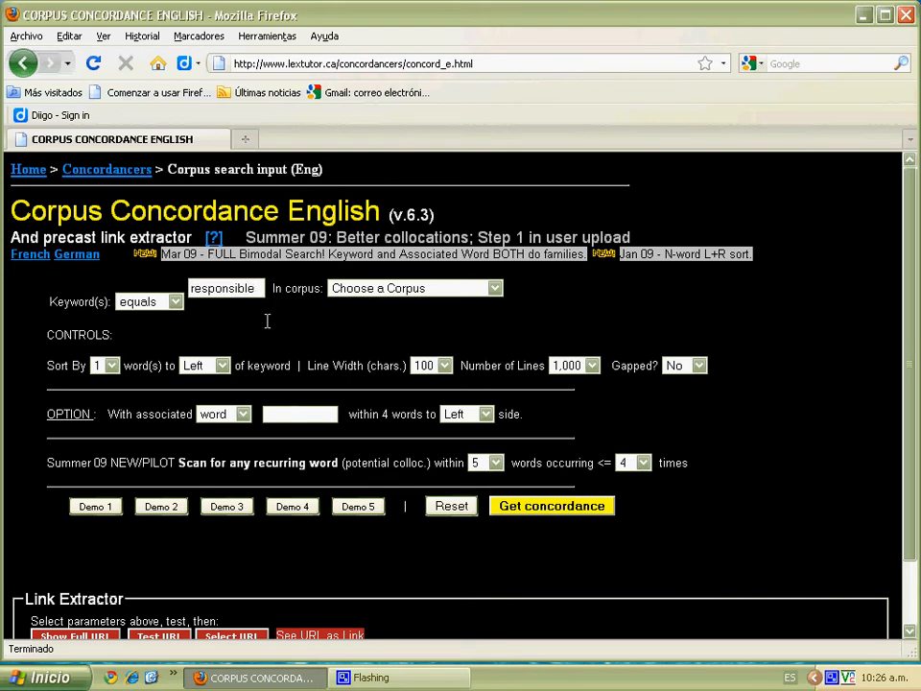
mouse_move(460, 334)
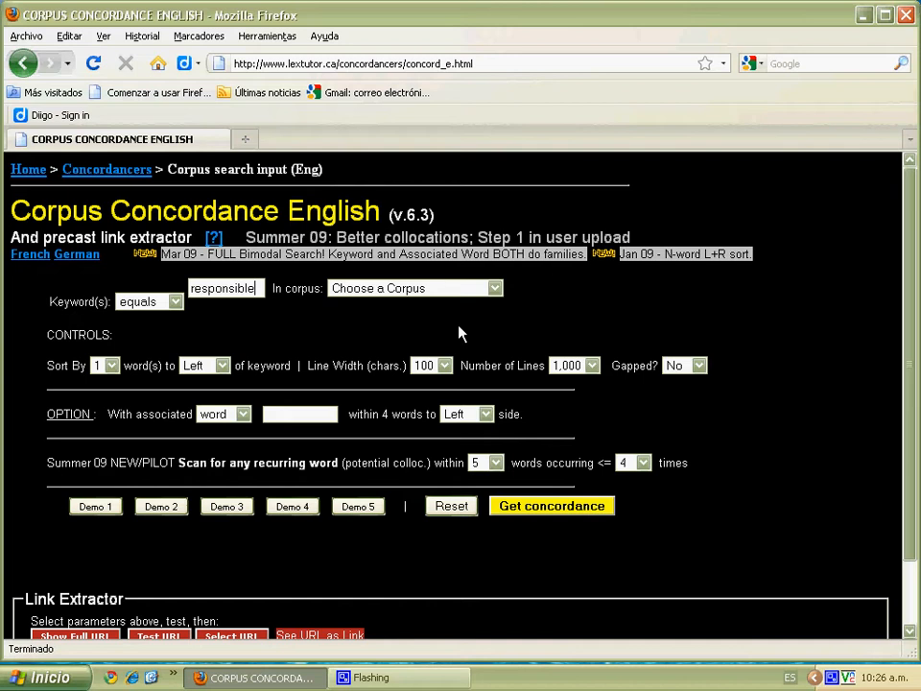
left_click(495, 288)
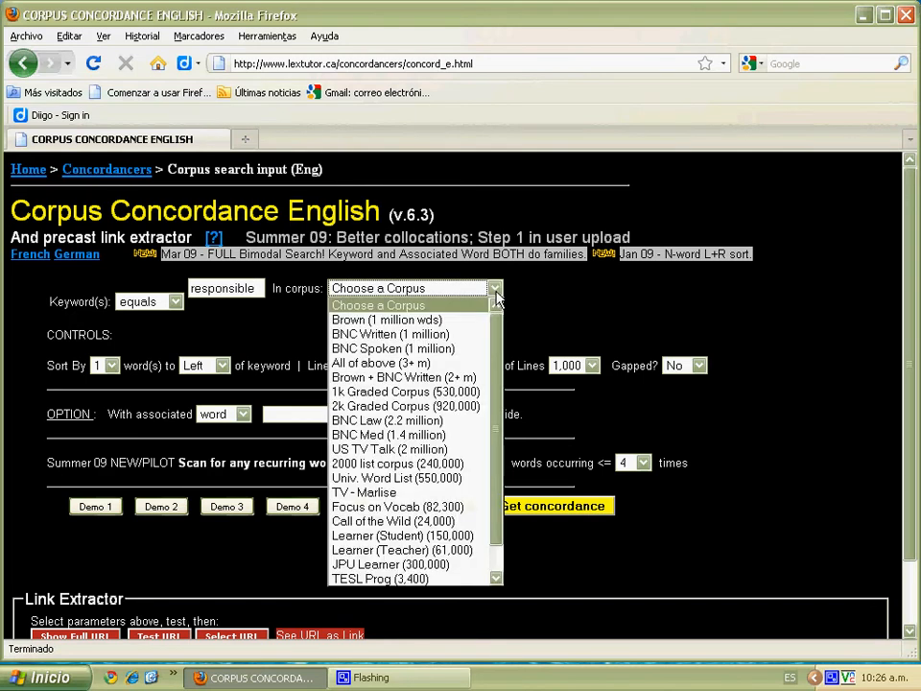
left_click(388, 334)
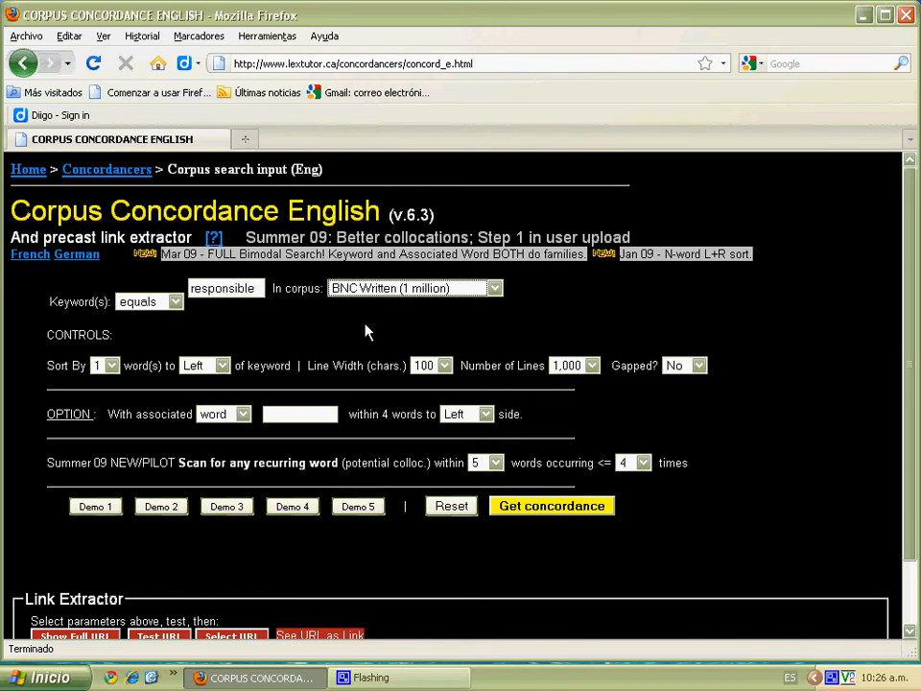
mouse_move(280, 351)
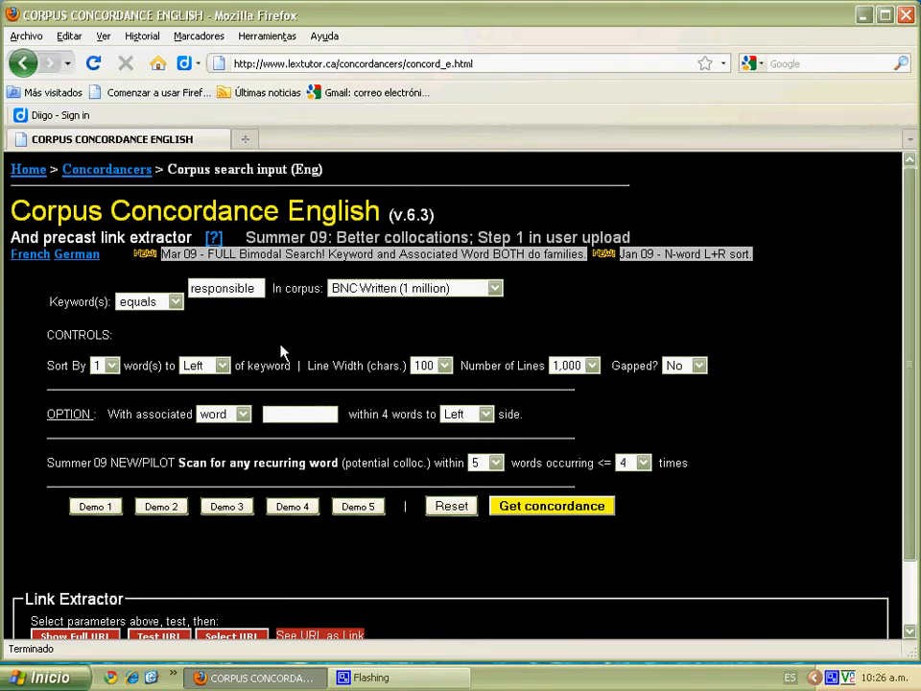
Add 'one' as the associated word within four words to the right and run the search.
type("one")
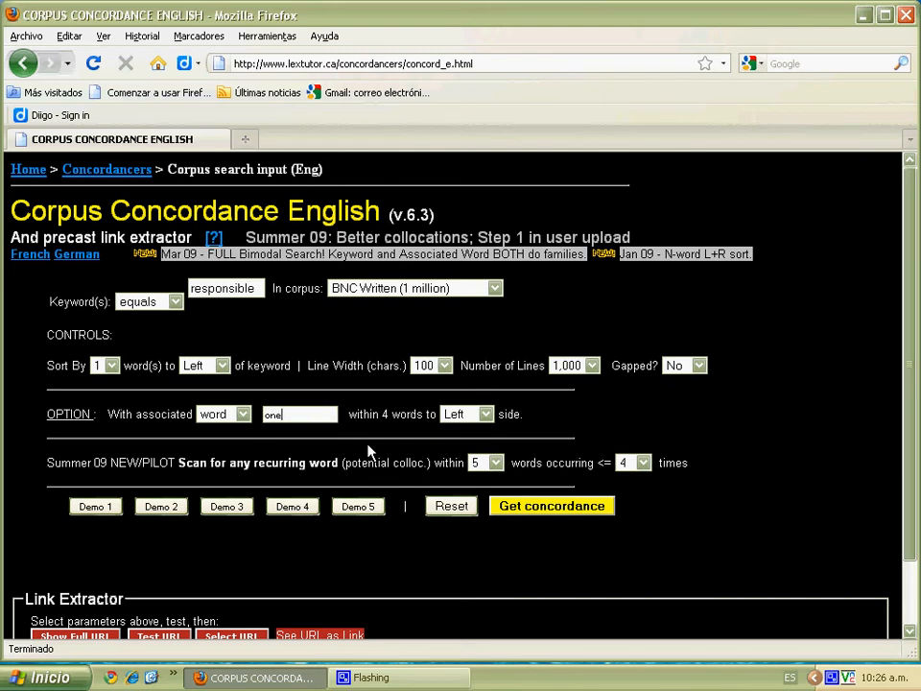
left_click(484, 414)
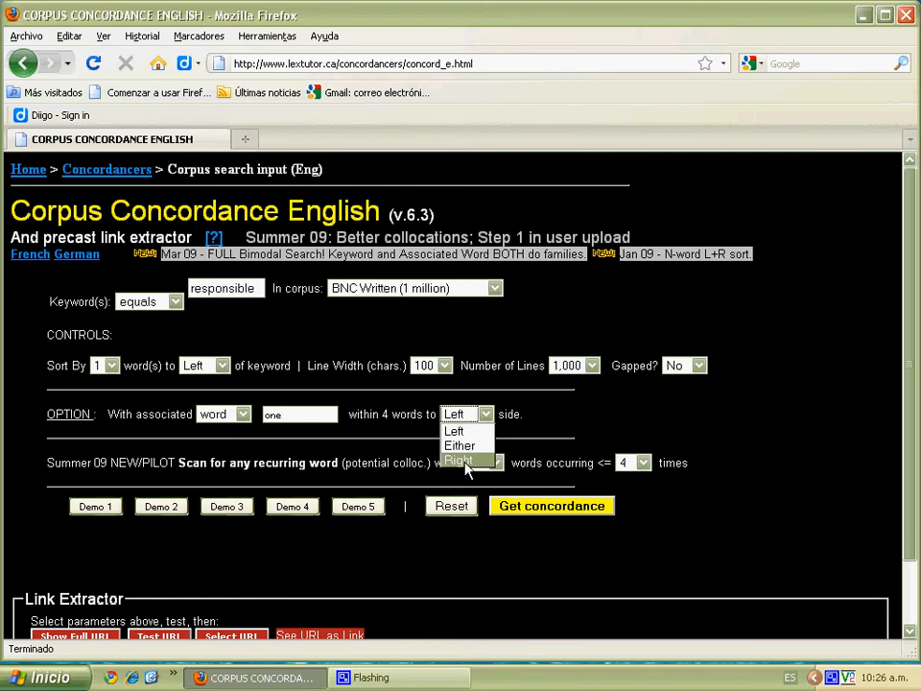
left_click(460, 461)
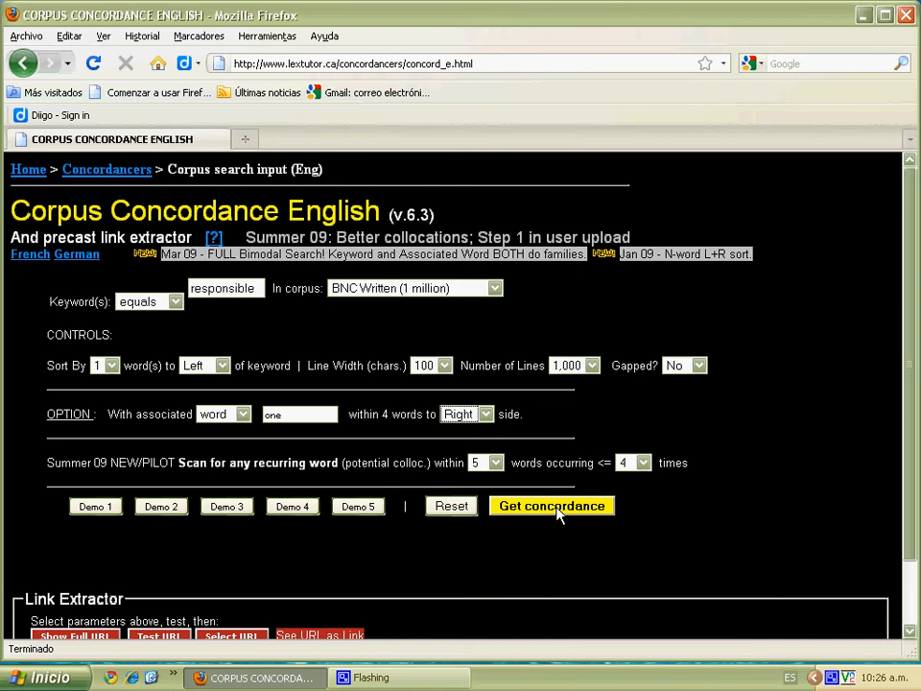
left_click(553, 506)
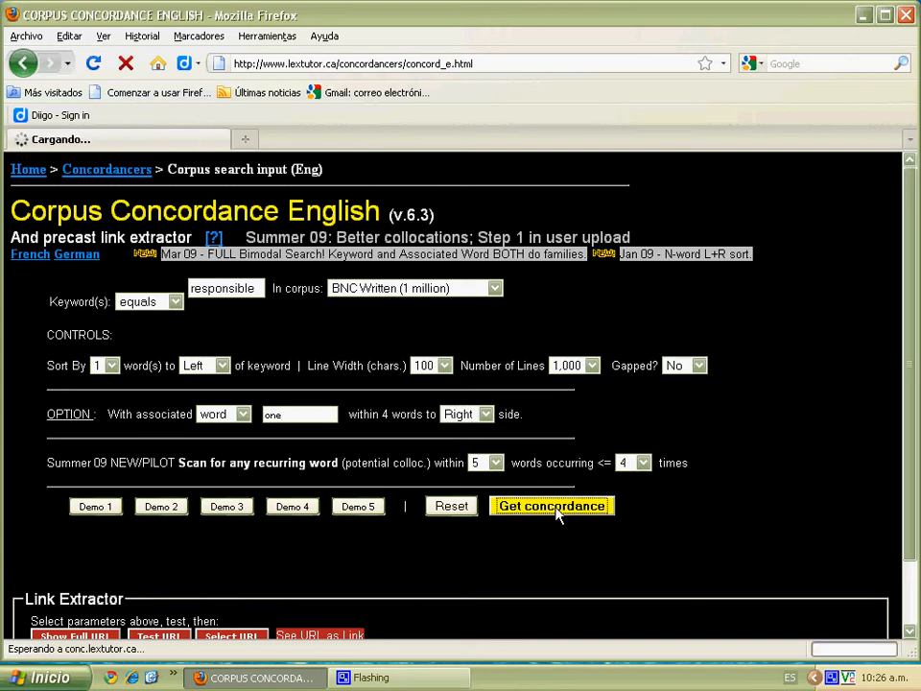
Submit the search and get the zero-hits output for 'responsible' with 'one'.
left_click(553, 507)
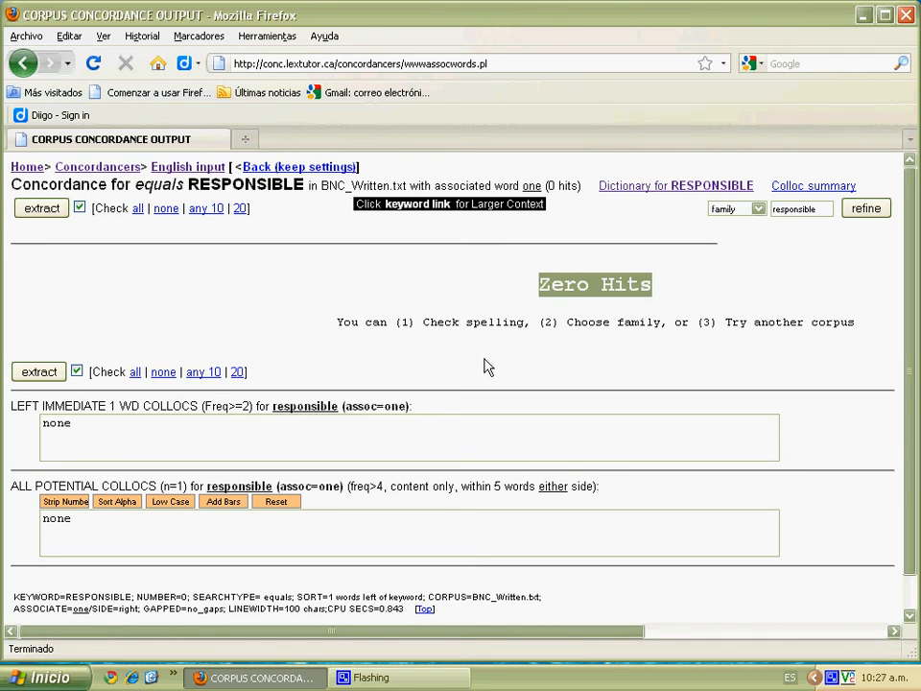
mouse_move(489, 391)
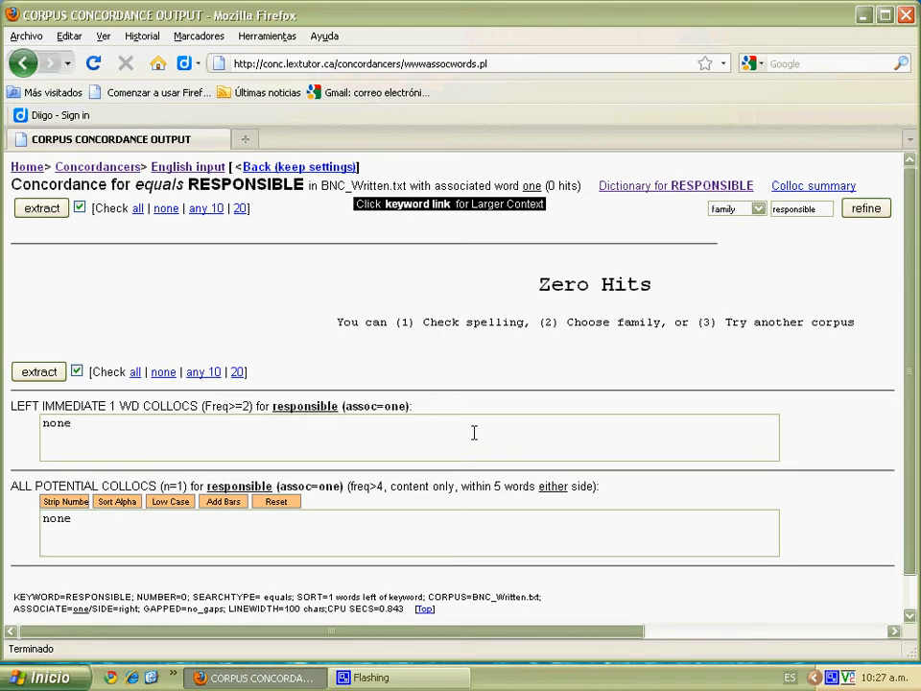
mouse_move(213, 292)
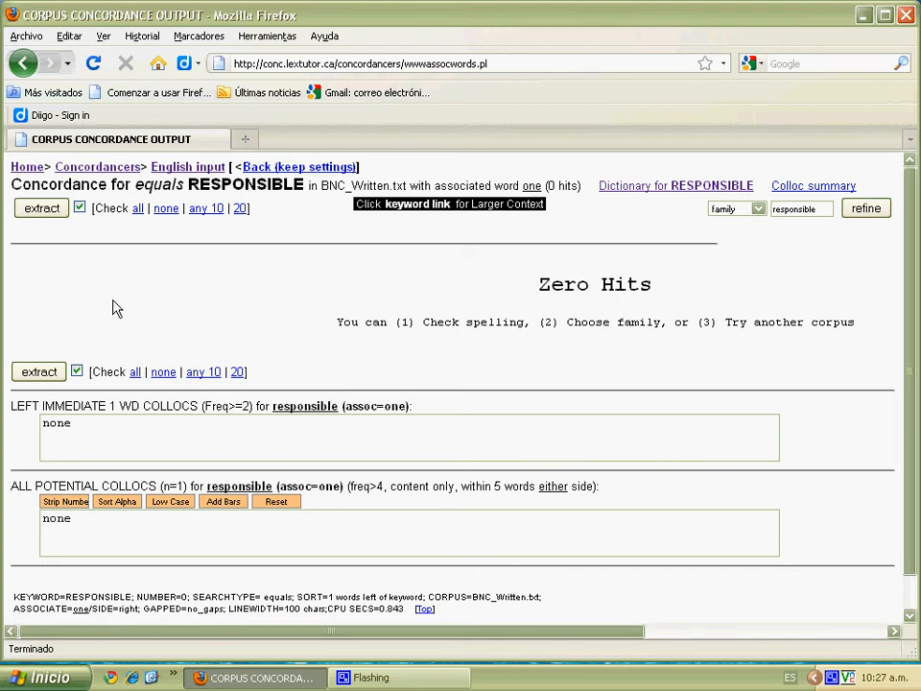
mouse_move(84, 314)
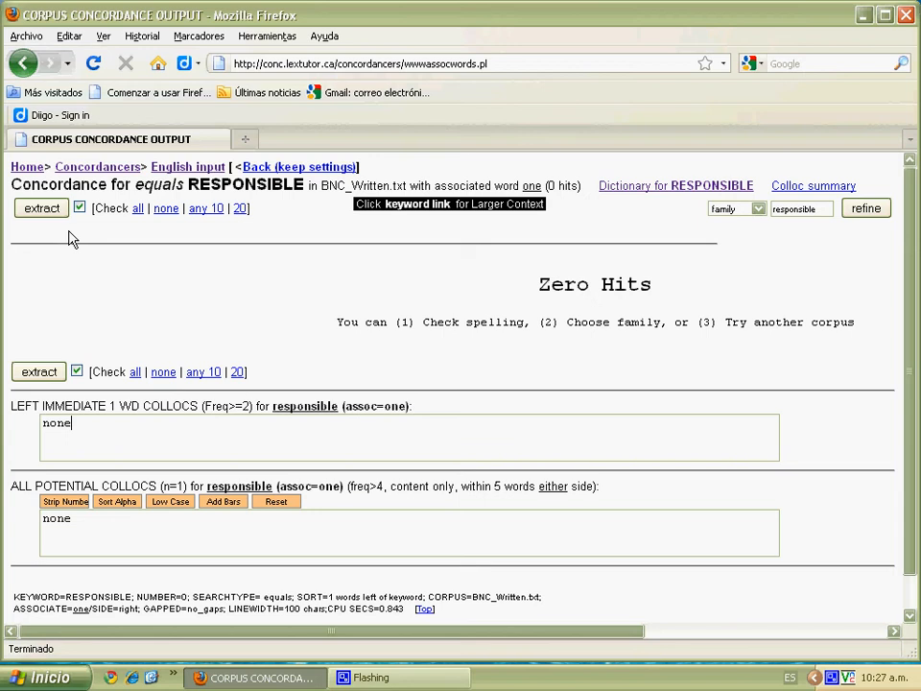
mouse_move(28, 169)
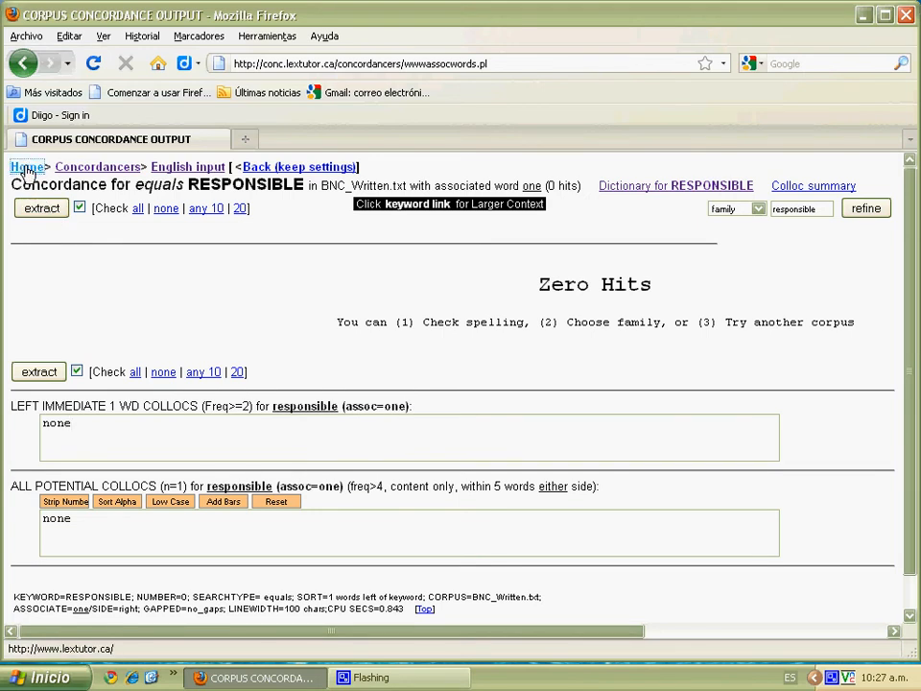
Return to the Lextutor home page, open the Range programs page and head to Corpus-based Range.
left_click(27, 165)
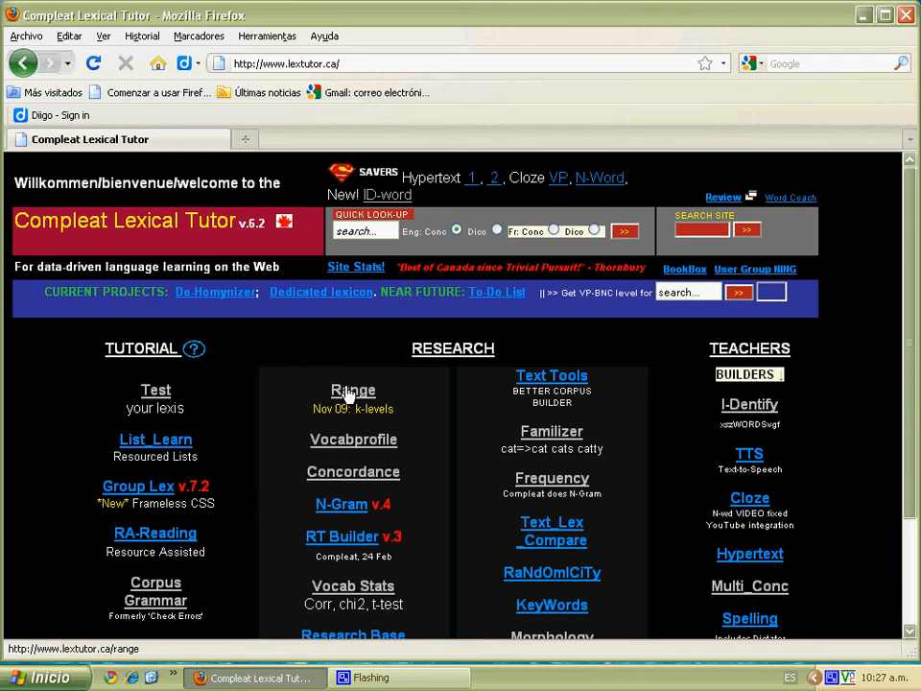
left_click(353, 392)
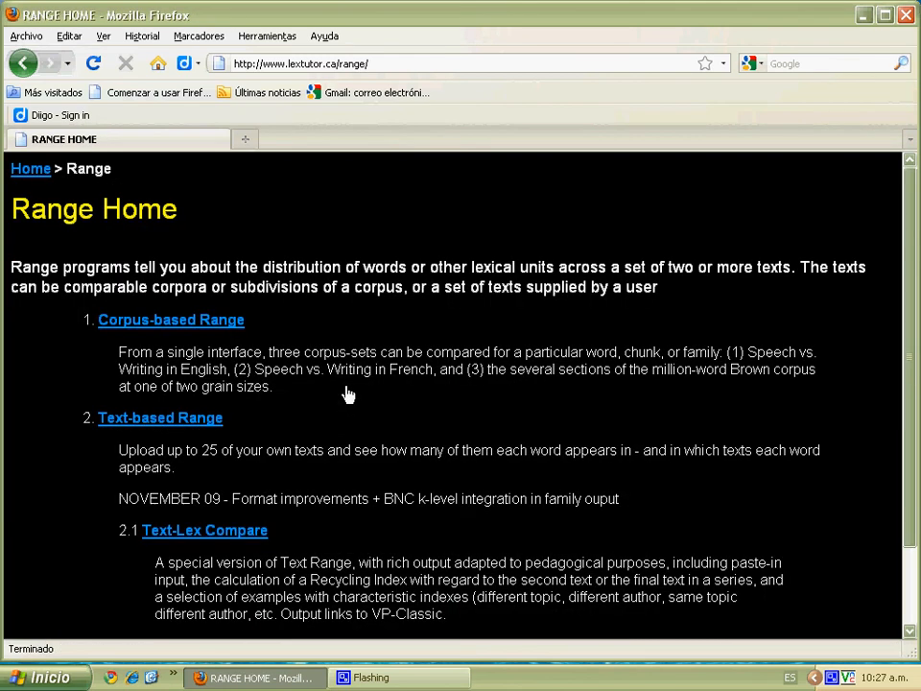
mouse_move(65, 403)
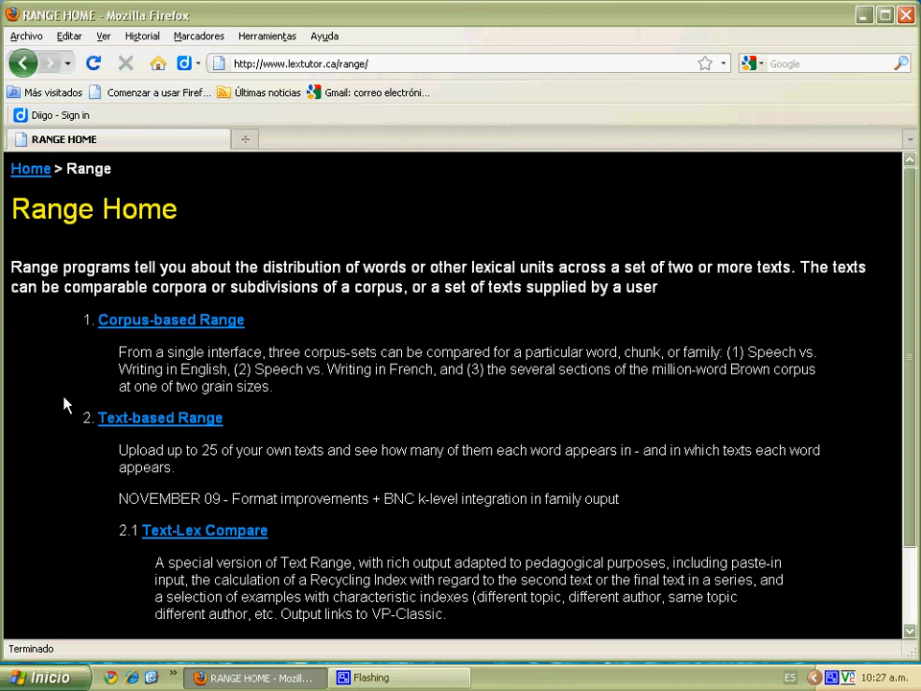
mouse_move(62, 400)
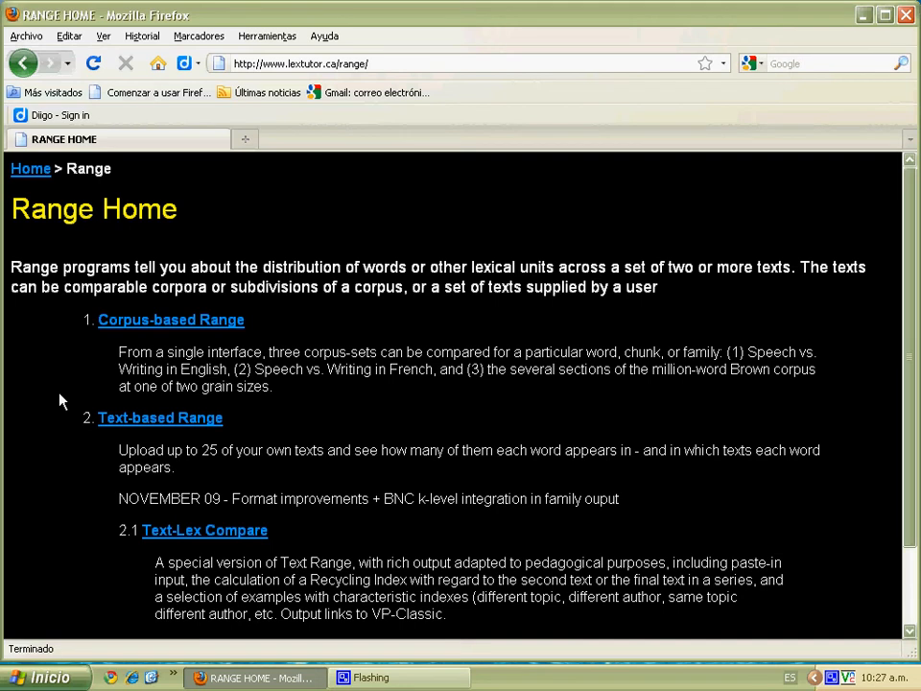
mouse_move(81, 384)
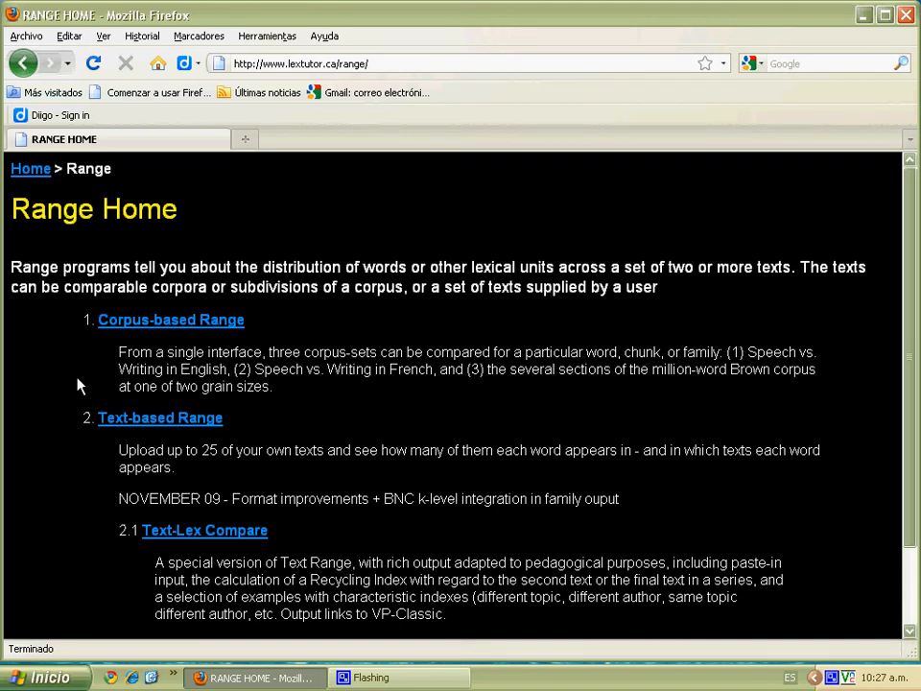
mouse_move(169, 349)
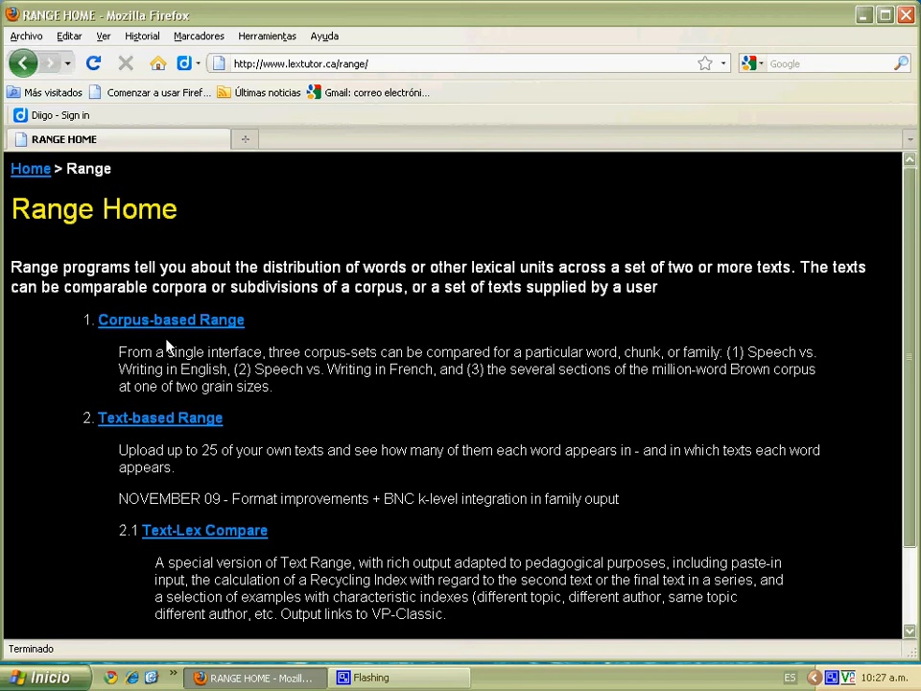
left_click(171, 318)
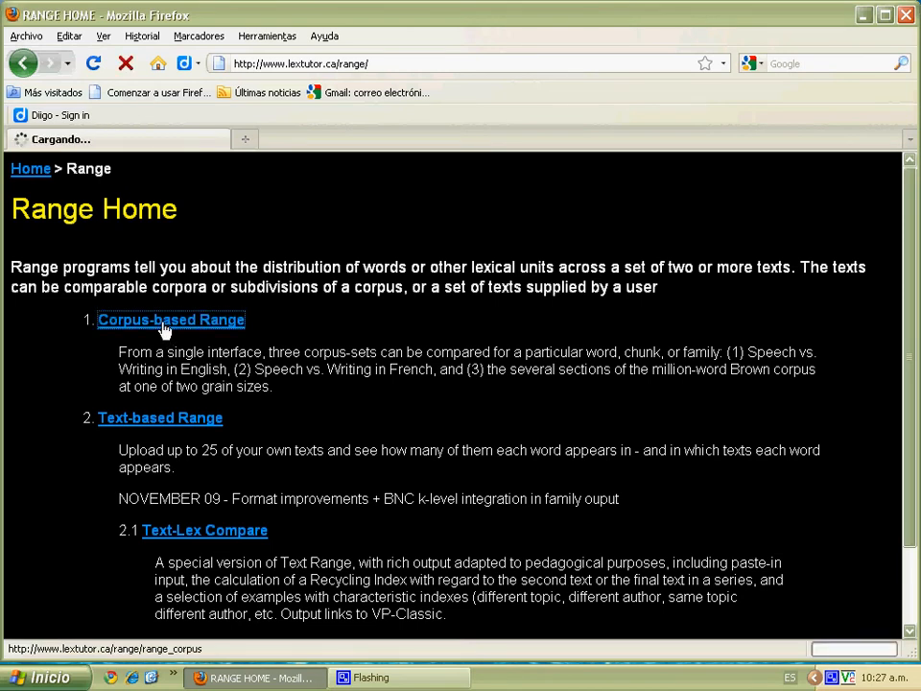
In Corpus-Based Range, enter 'thing' in the speech-versus-writing query and run it.
left_click(171, 318)
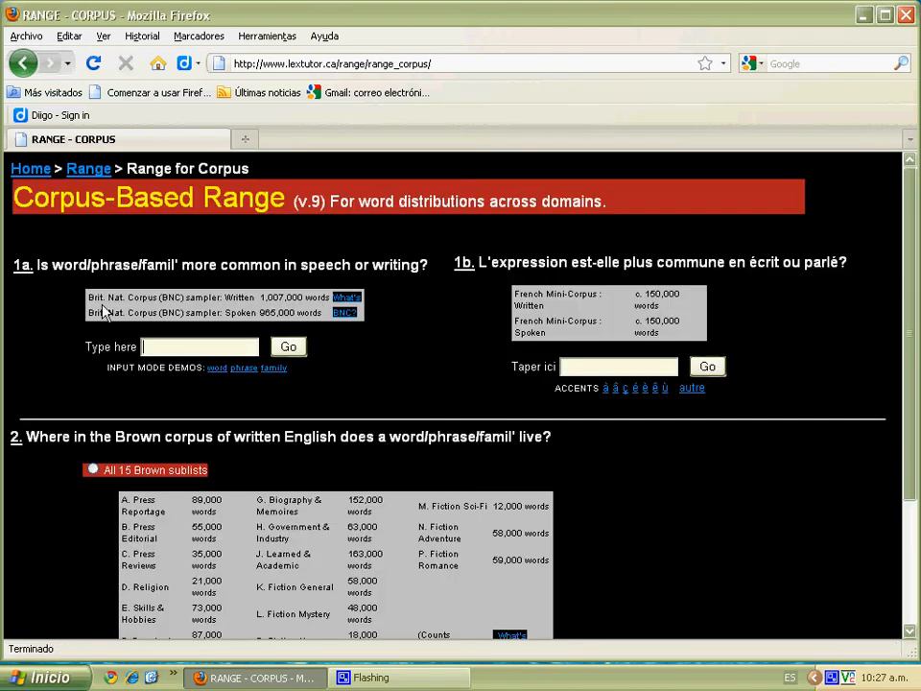
mouse_move(215, 325)
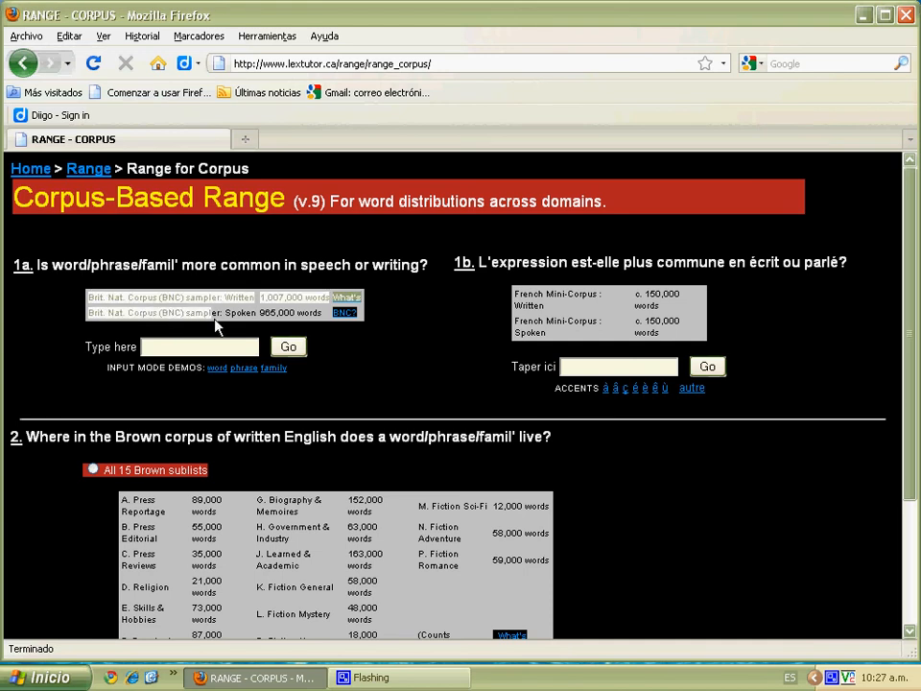
mouse_move(373, 326)
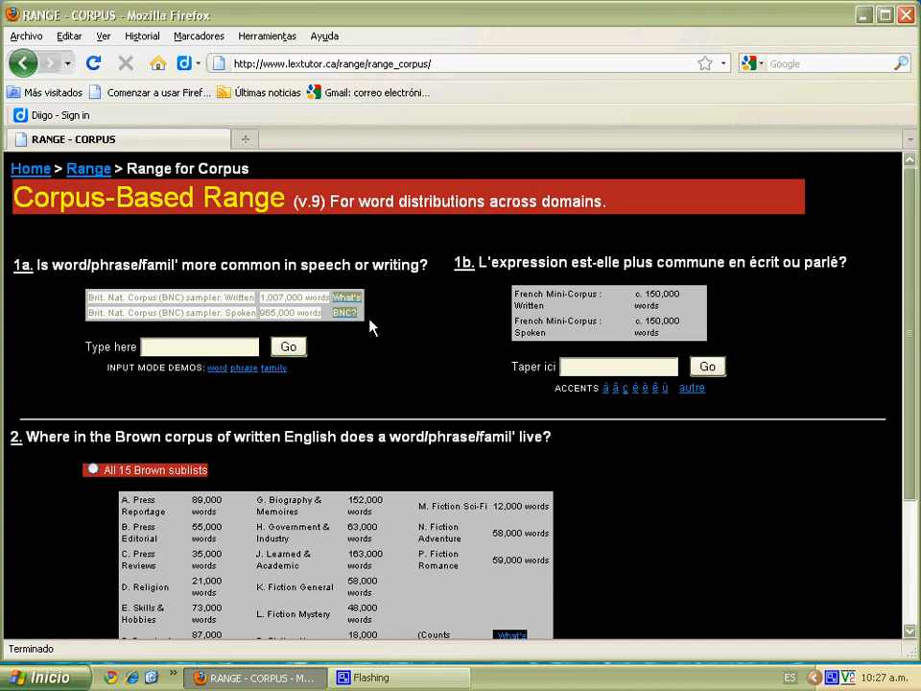
mouse_move(382, 334)
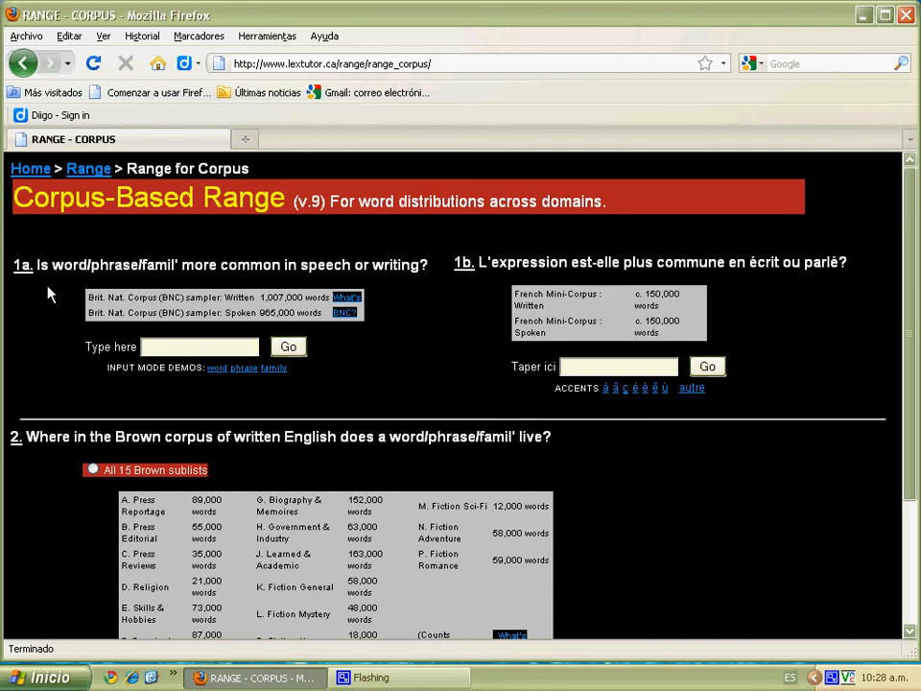
mouse_move(48, 328)
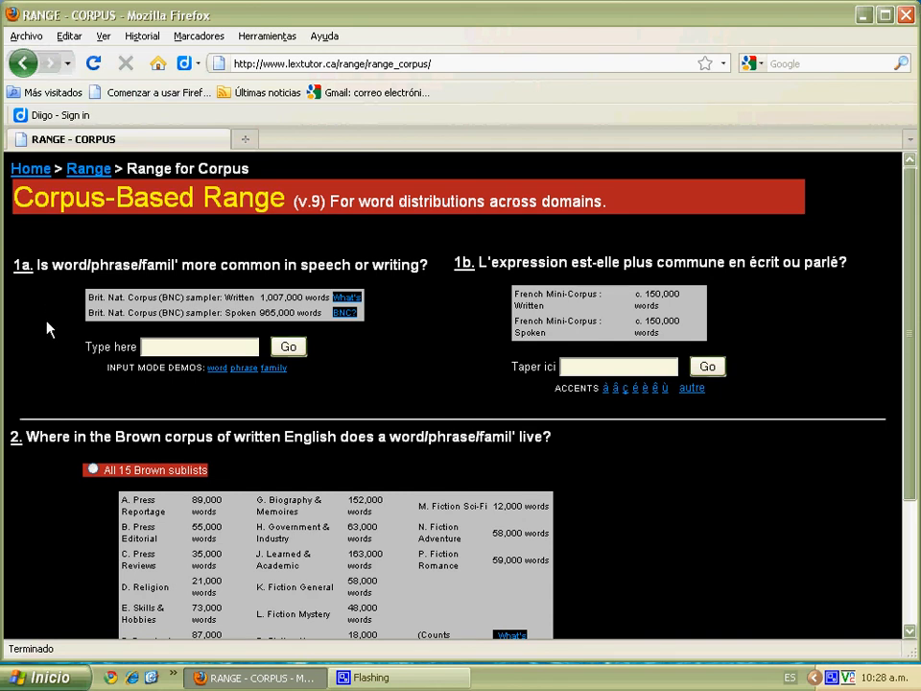
left_click(196, 345)
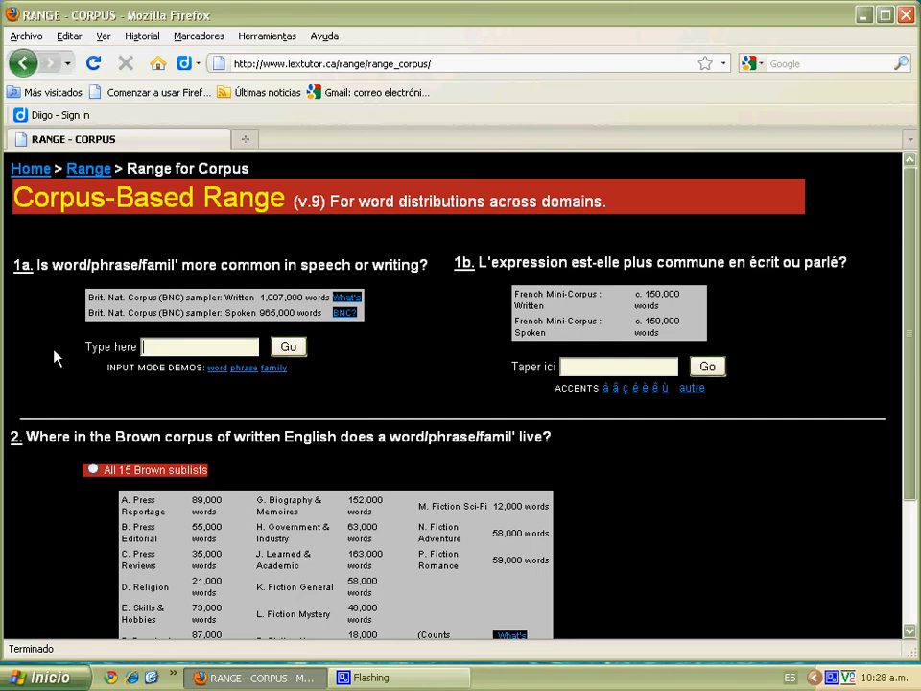
type("thing")
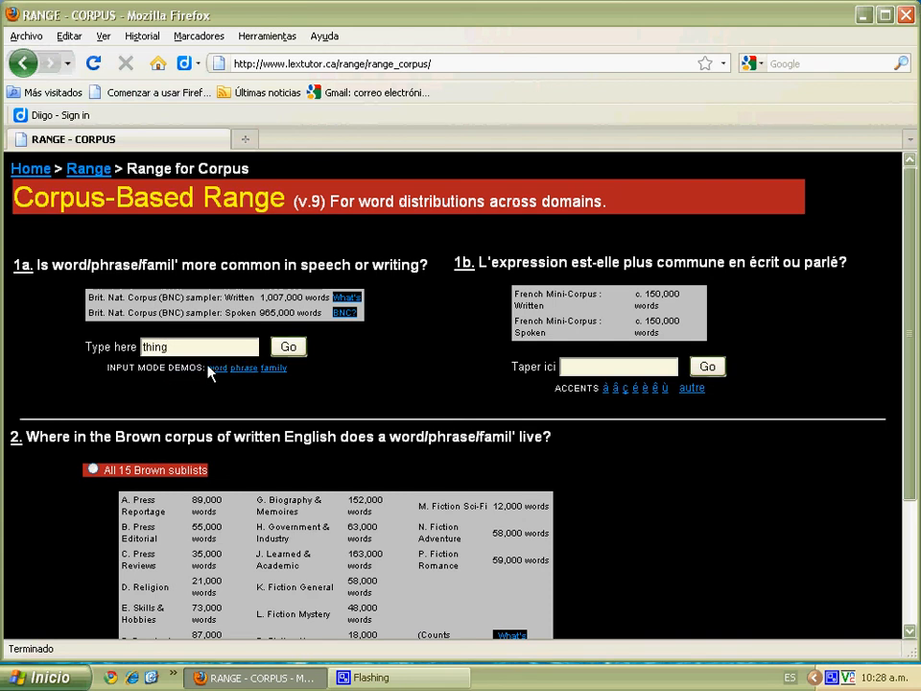
left_click(288, 348)
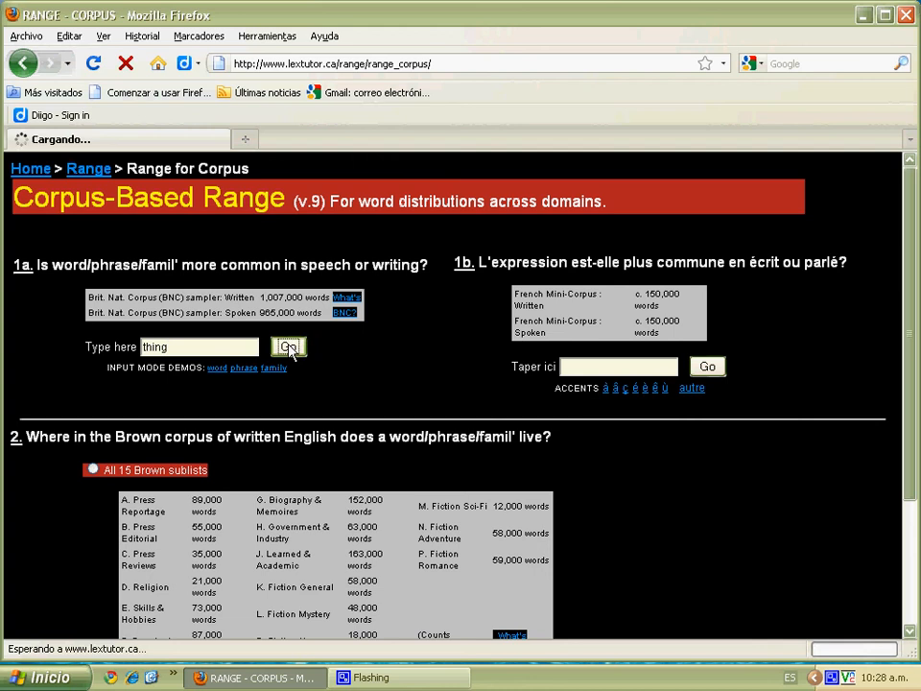
Confirm the range search to get results for 'thing': 1041 spoken vs 208 written BNC instances.
left_click(287, 348)
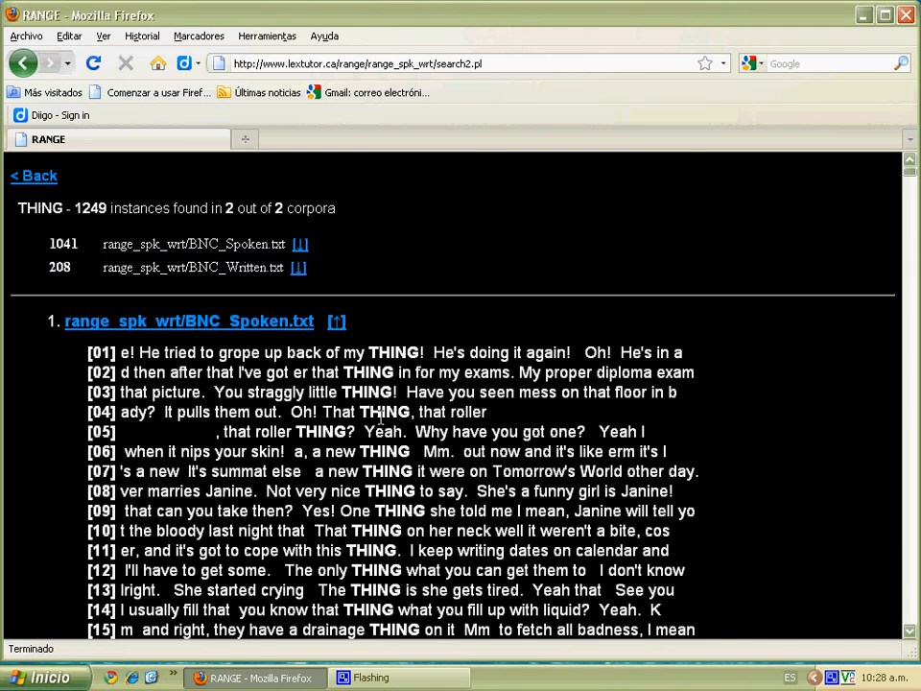
mouse_move(382, 211)
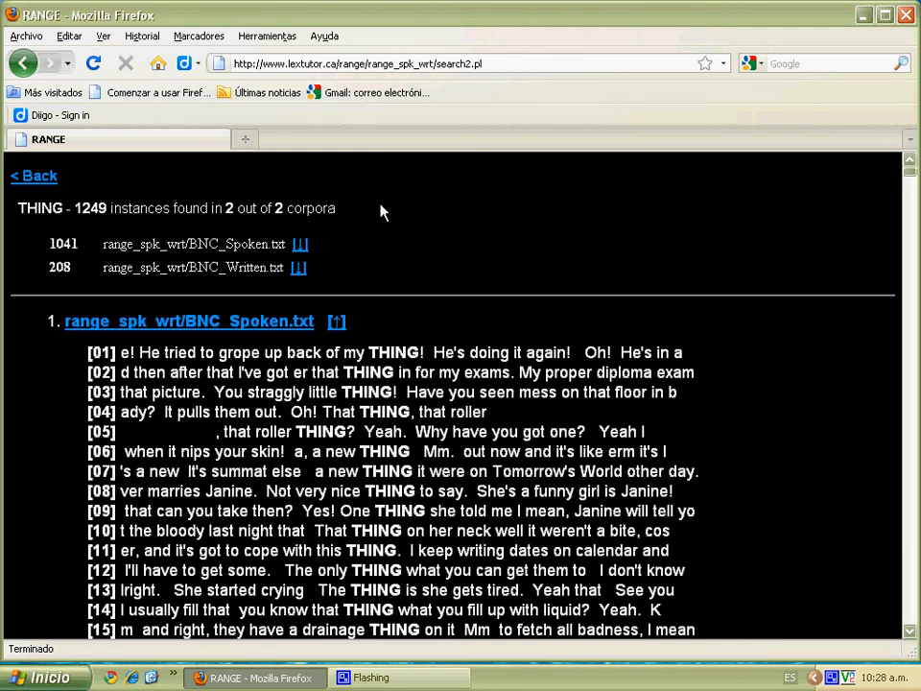